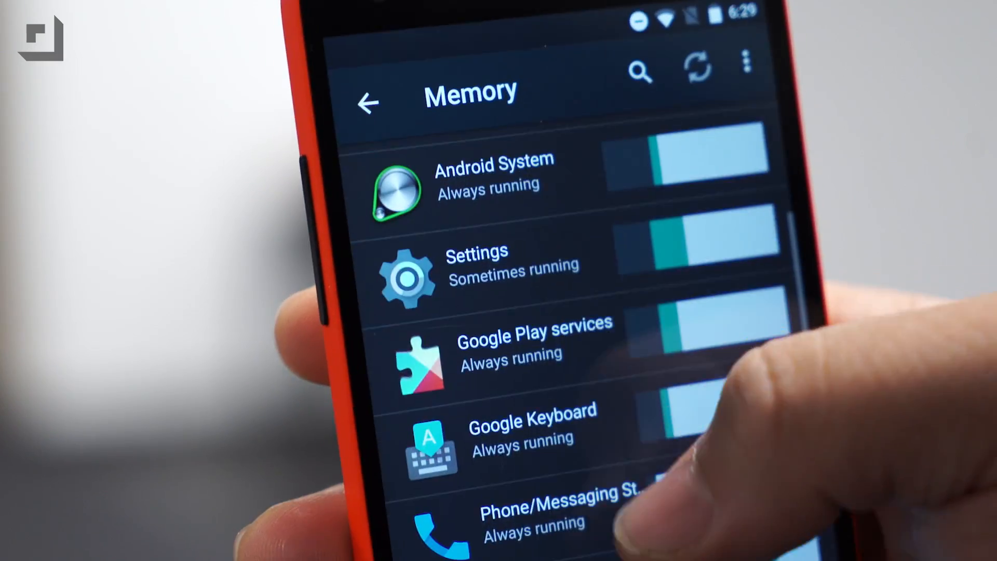
Step: Enable Do not disturb with Alarms only for one hour from Quick Settings
scroll(down, 3)
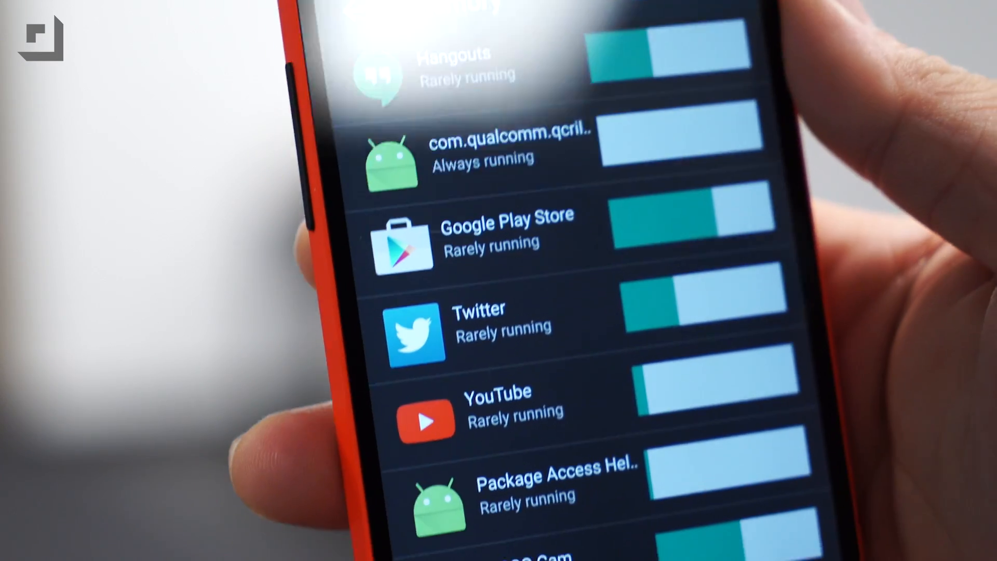
scroll(up, 3)
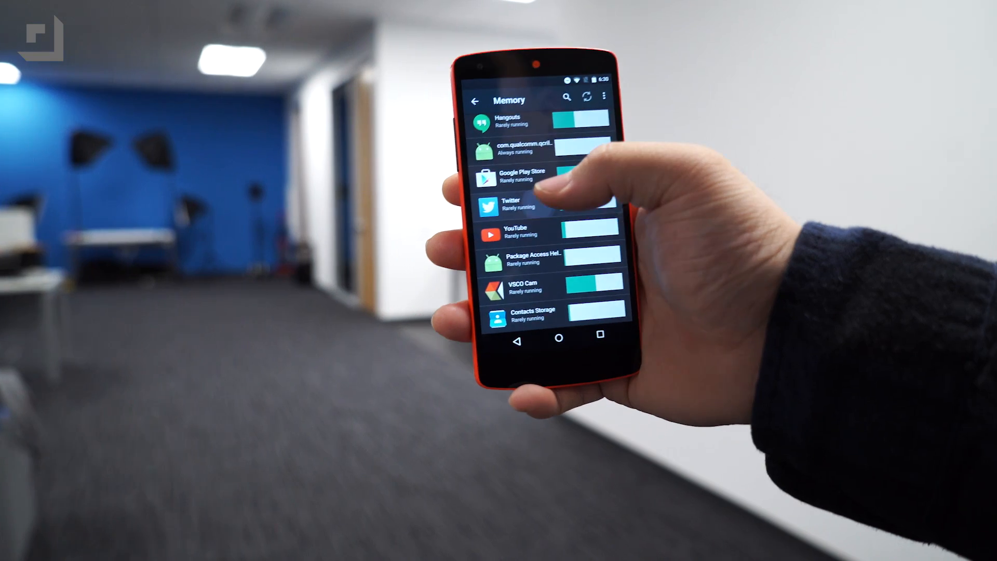
click(522, 203)
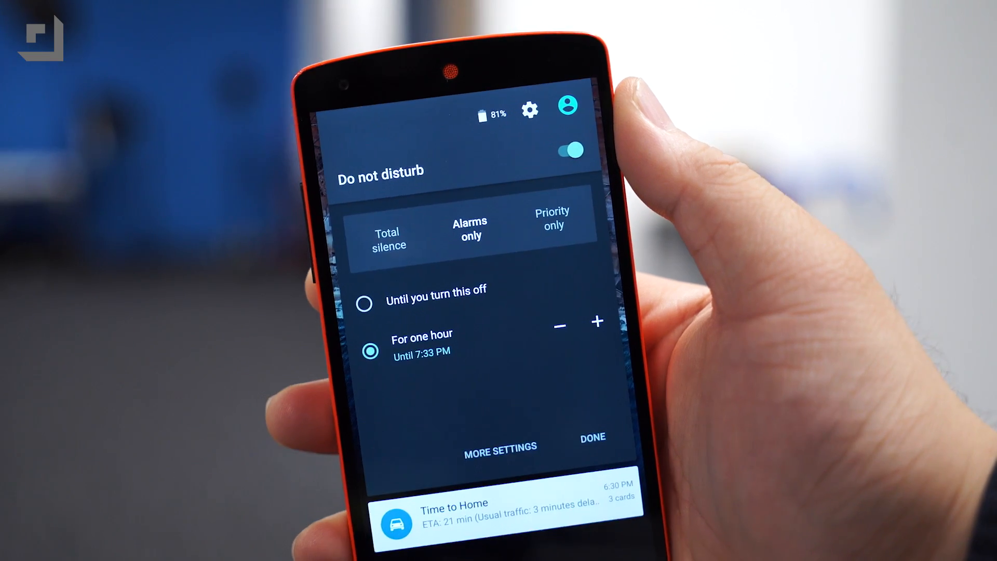
click(552, 225)
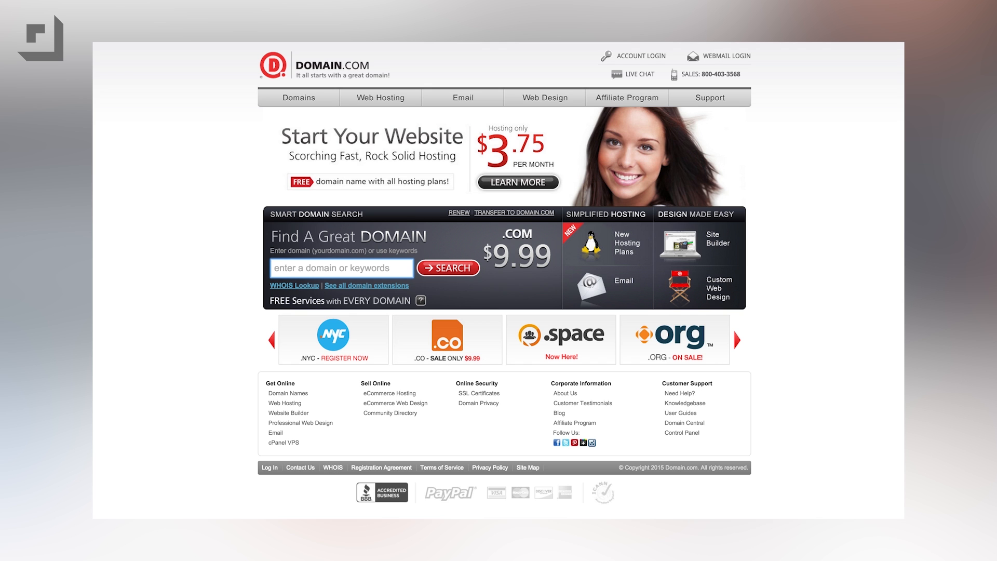
Step: Go to the Domains tab to reach Domain.com's Domain Registration page
click(298, 98)
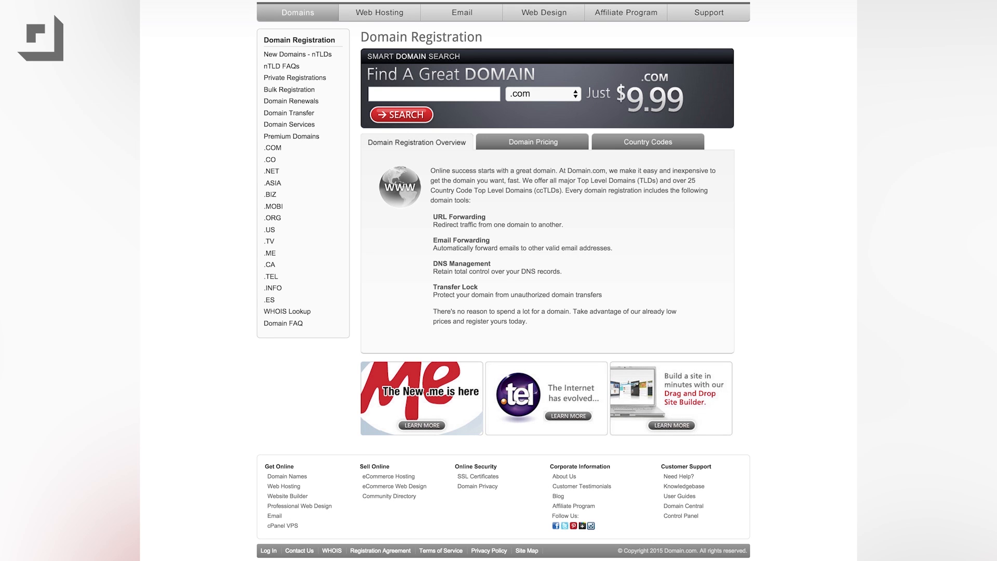